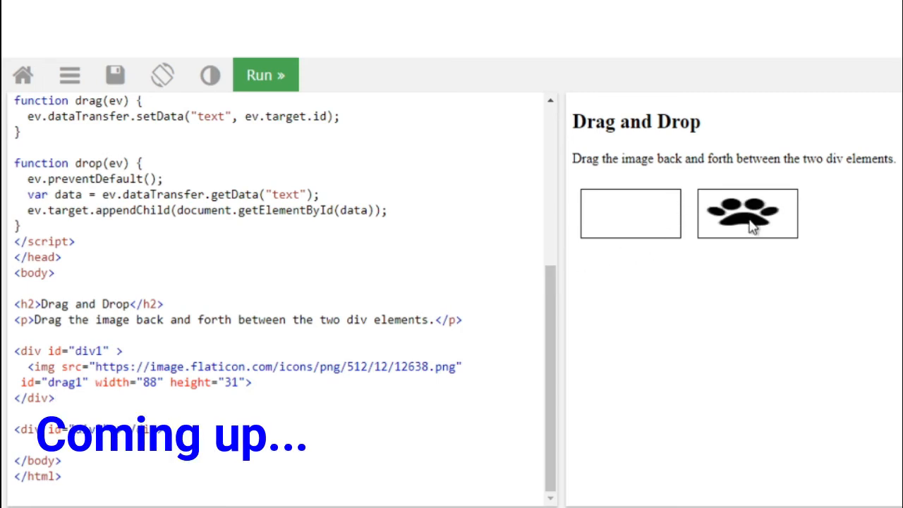
mouse_move(647, 233)
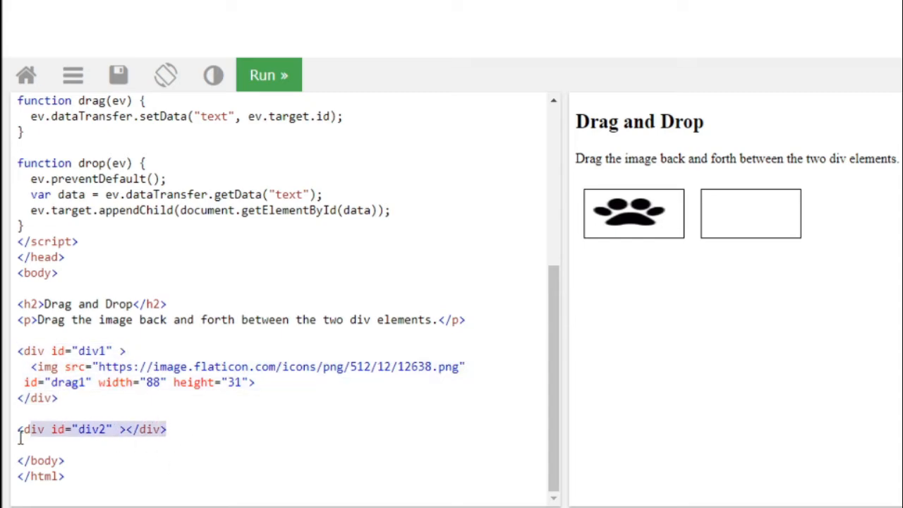
- Review the style rule shared by #div1 and #div2 in the code editor
scroll("up", 3)
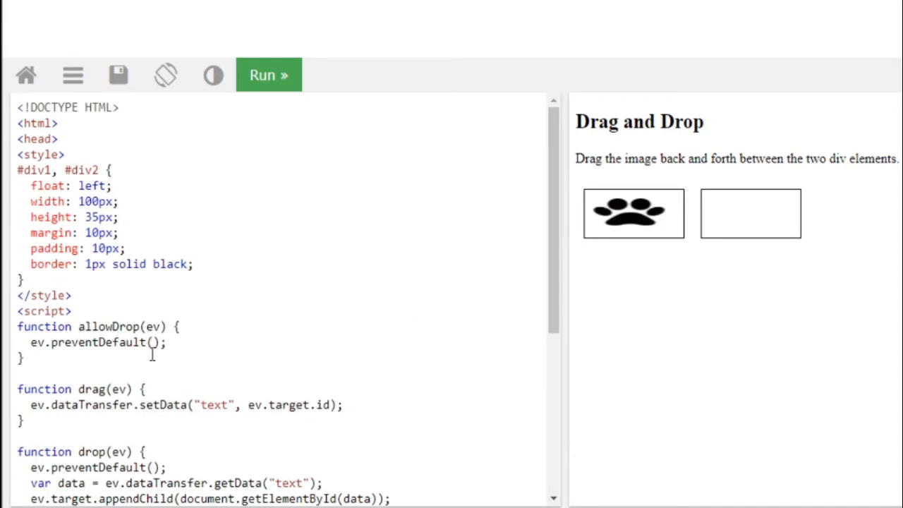
left_click_drag(16, 169, 194, 279)
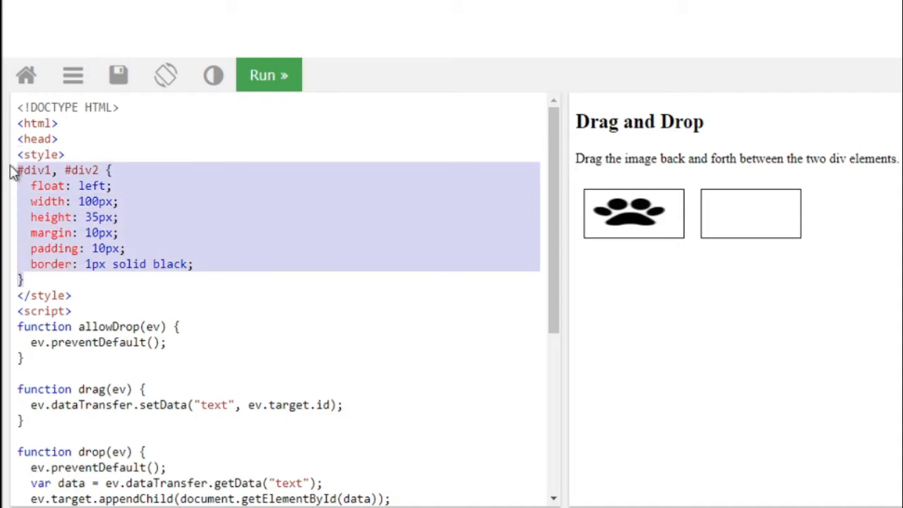
scroll("down", 3)
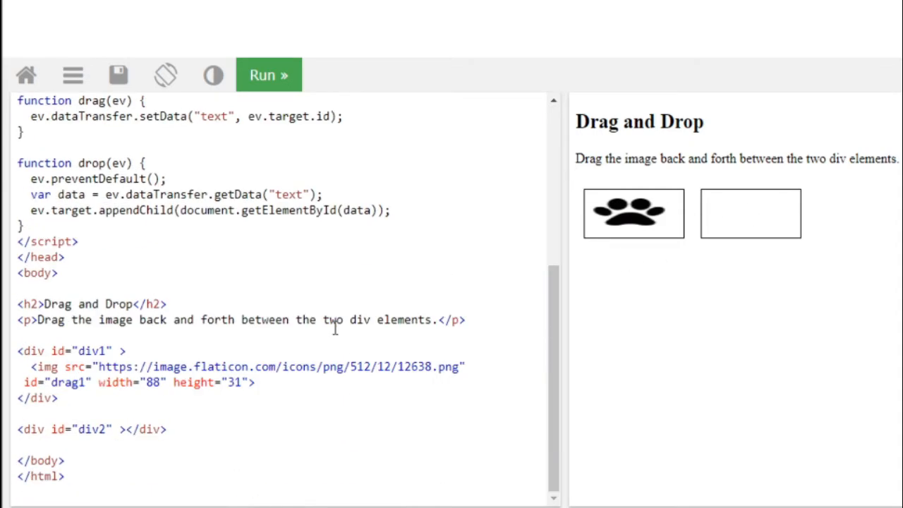
scroll("up", 3)
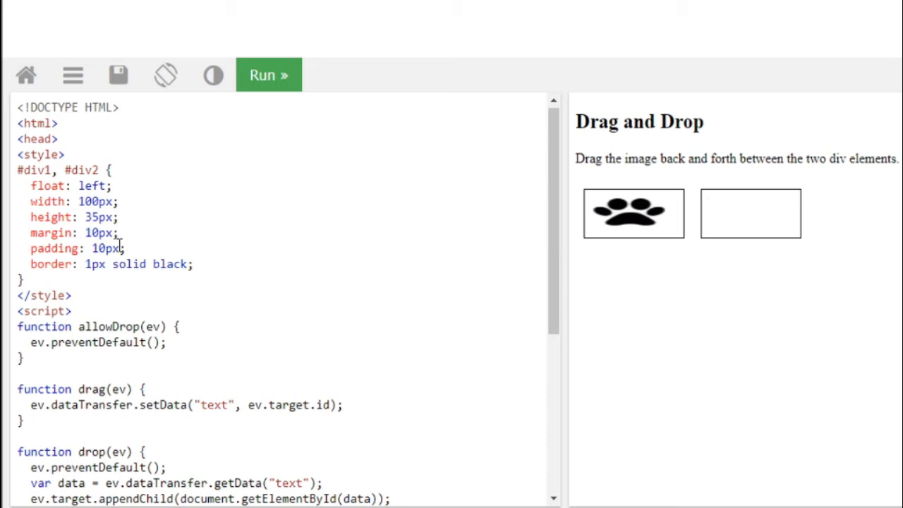
scroll("down", 3)
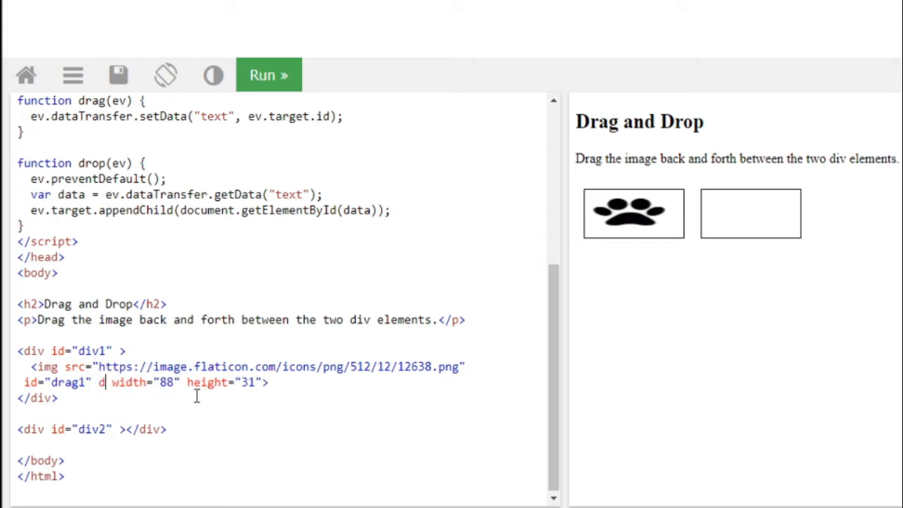
- Add draggable="true" to the paw image's img tag after id="drag1"
type("ragga")
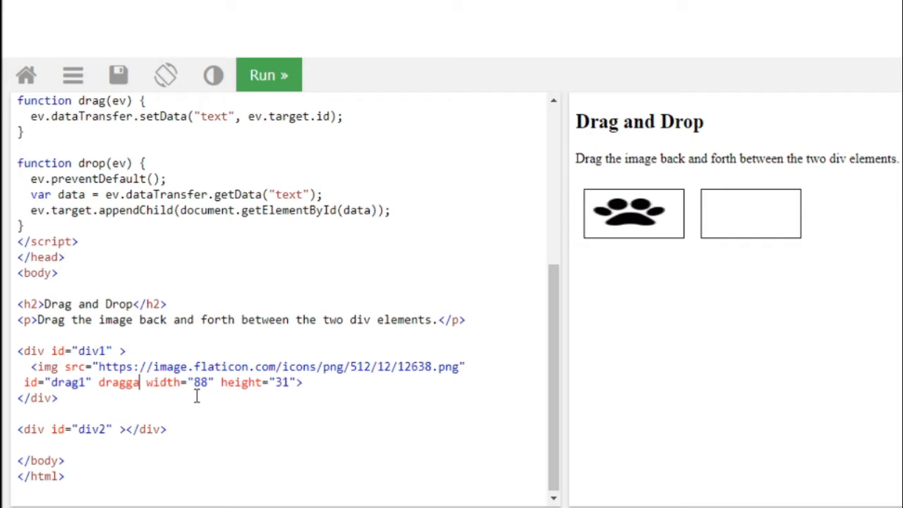
type("ble=")
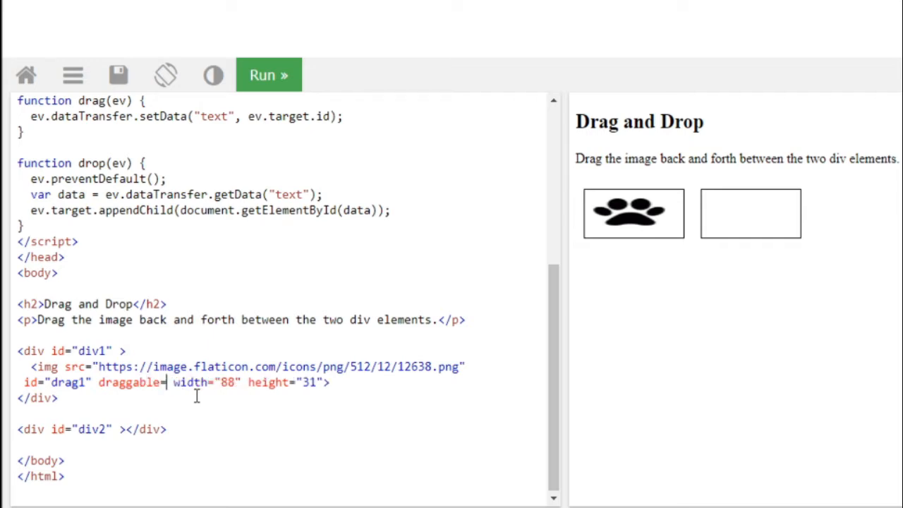
type("\"\"")
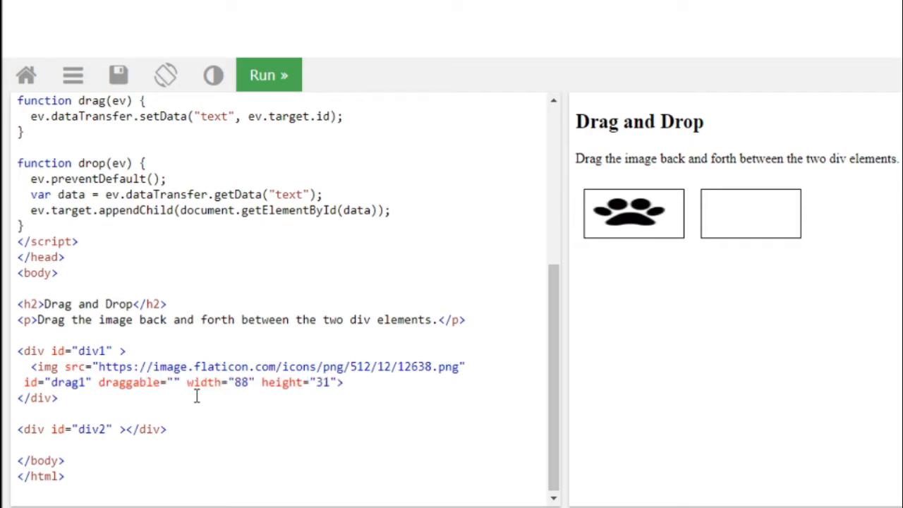
type("true")
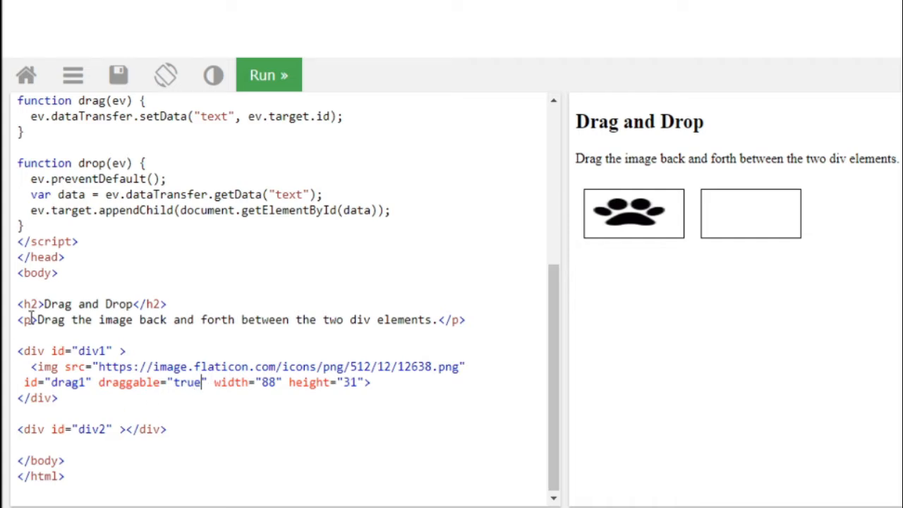
mouse_move(34, 318)
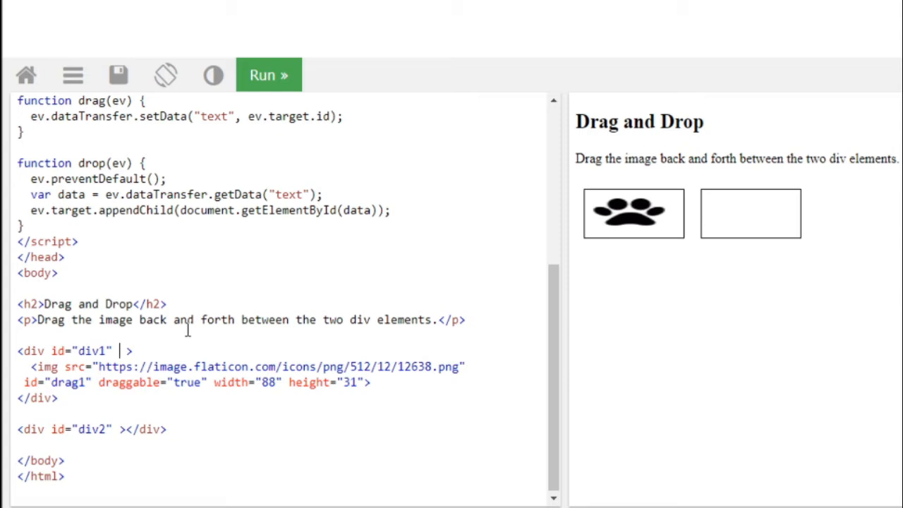
- Add ondragover="allowDrop(event)" to the div1 opening tag
type("ondrag")
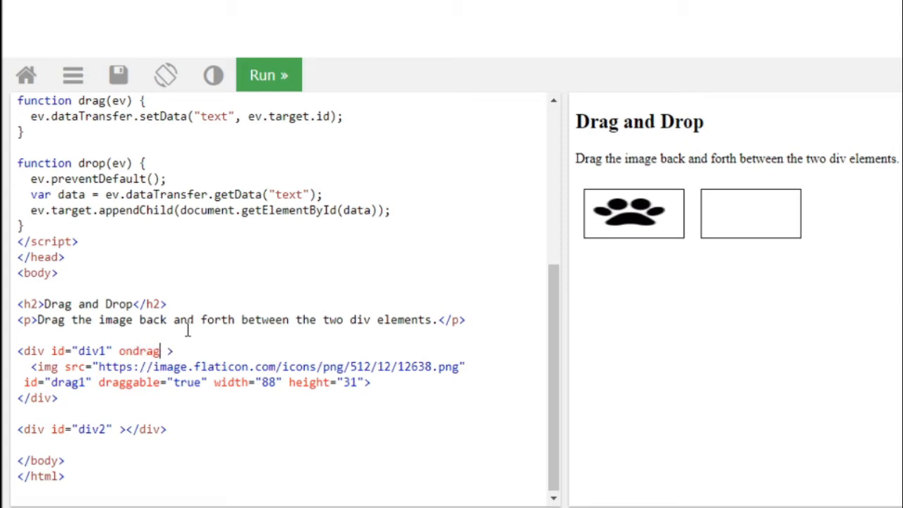
type("over=")
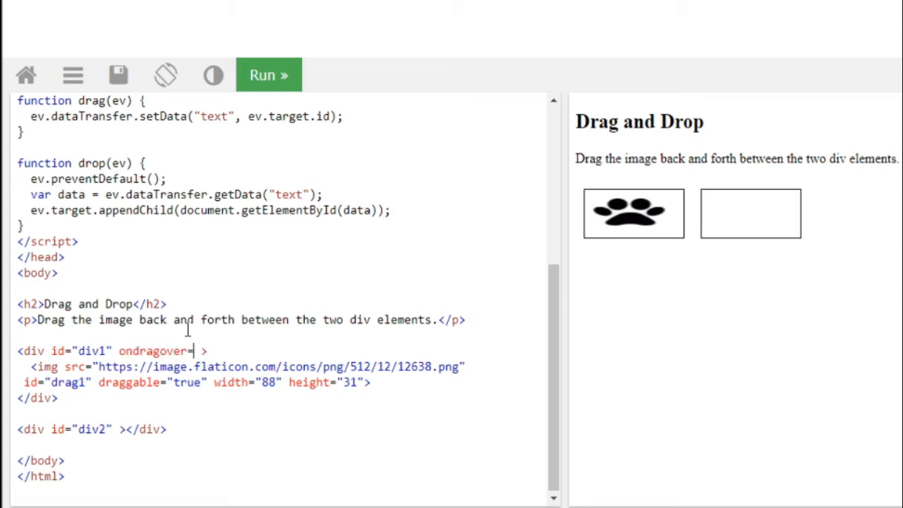
type("\"")
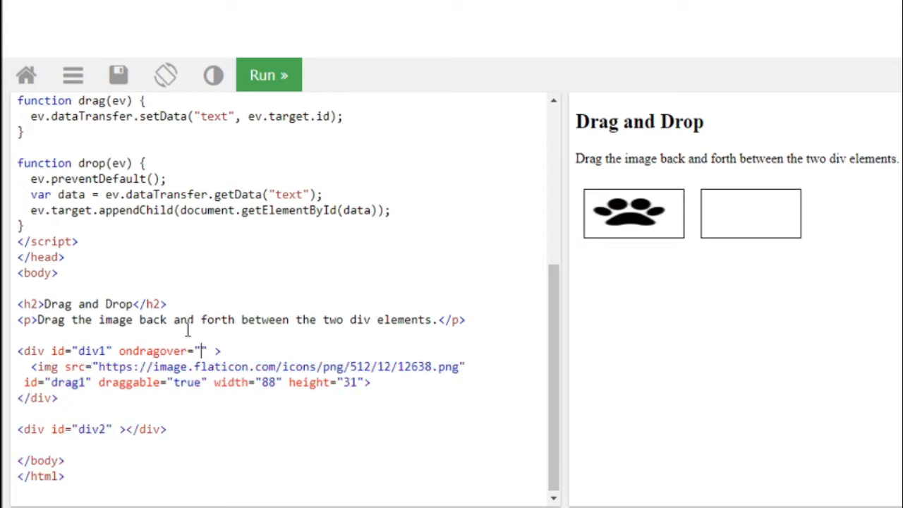
type("allowDrop")
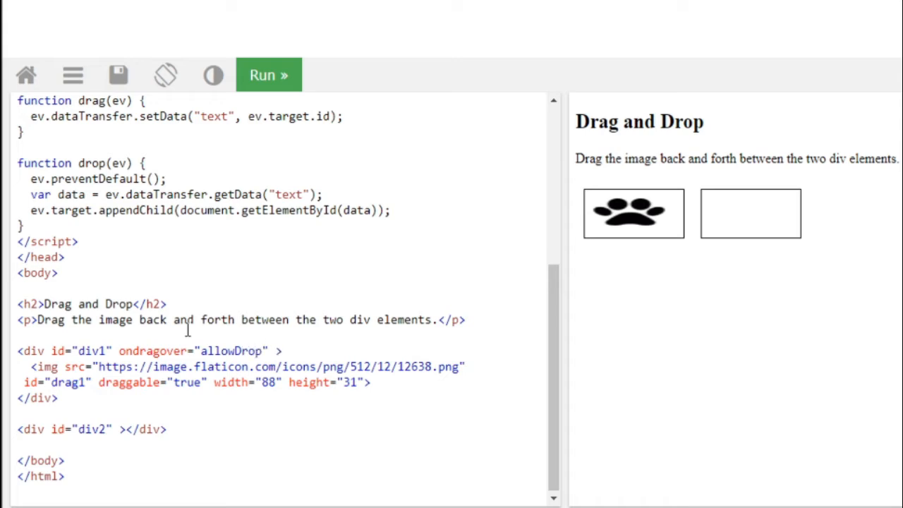
type("(event")
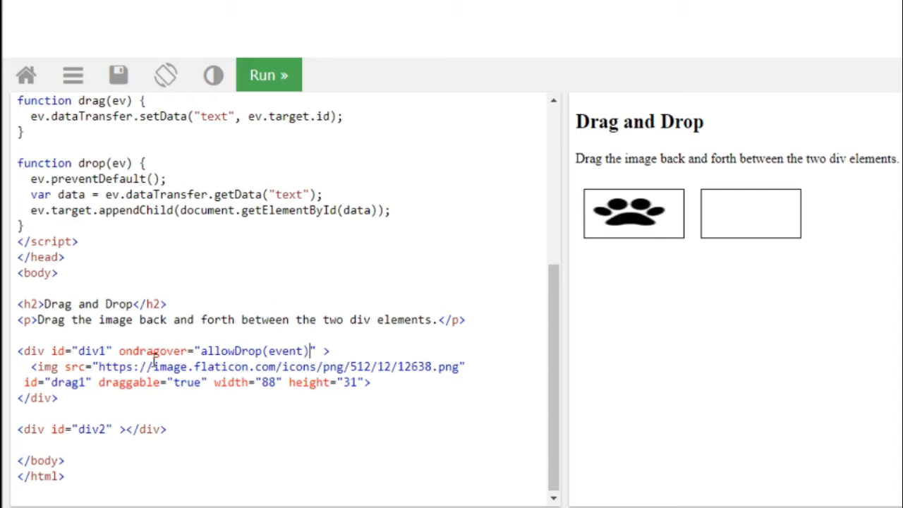
mouse_move(640, 224)
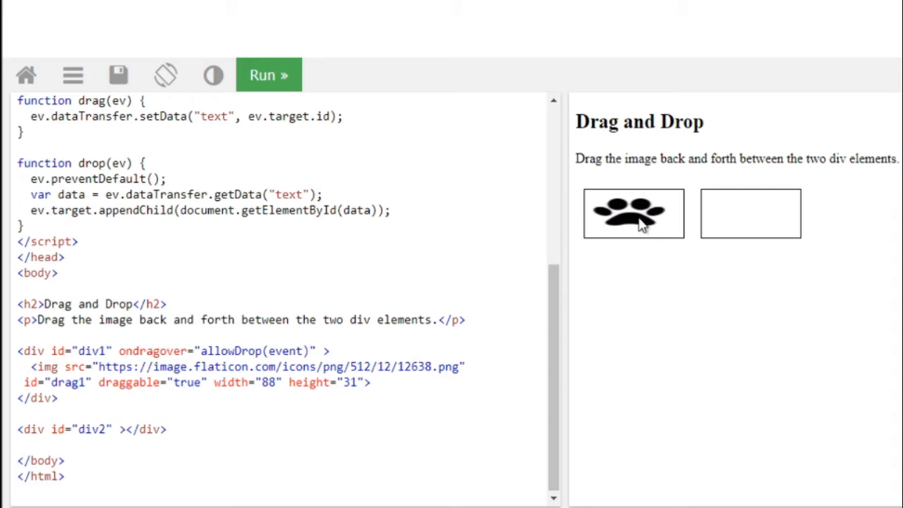
mouse_move(753, 129)
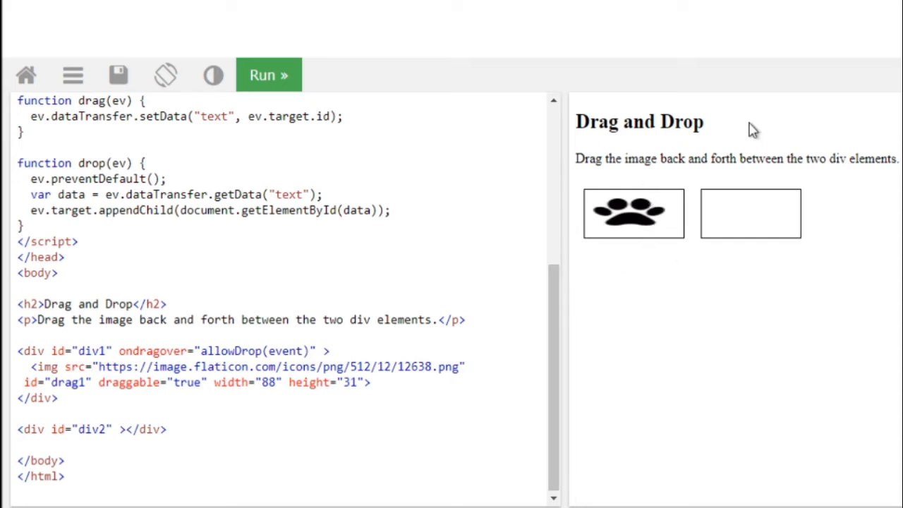
mouse_move(772, 319)
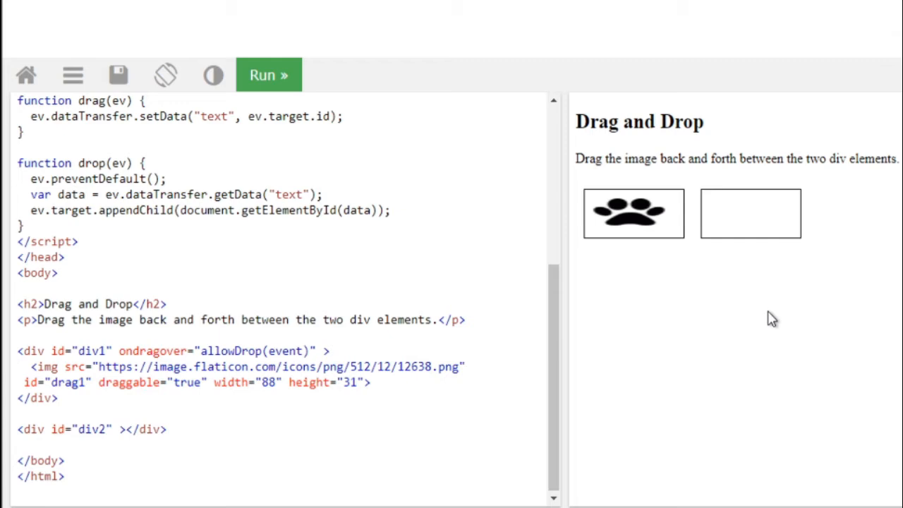
mouse_move(765, 318)
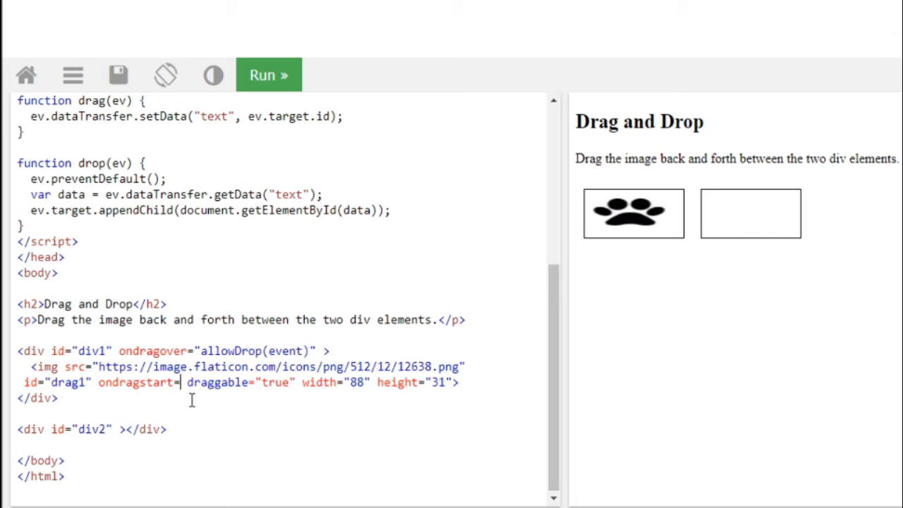
- Add ondragstart="drag(event)" to the img tag before draggable="true"
type("drag\"")
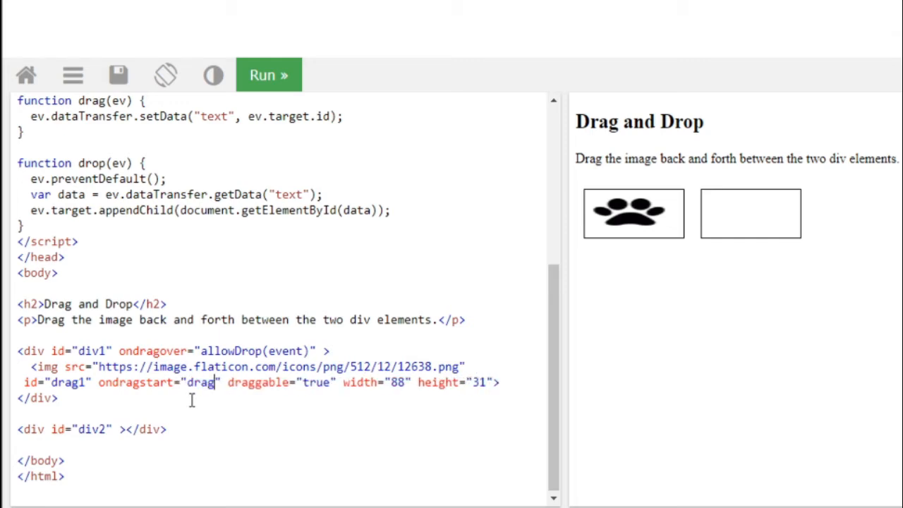
type("(event")
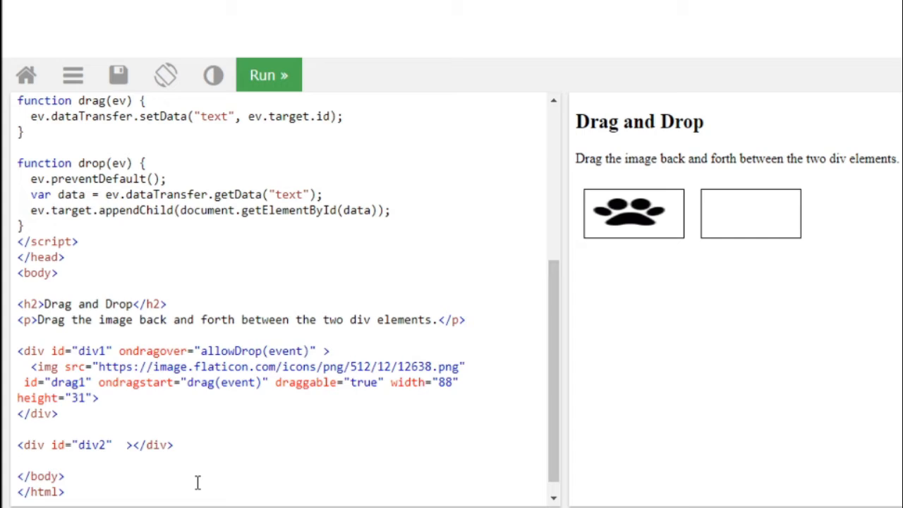
- Add ondrop="drop(event)" to the div1 opening tag
type("on")
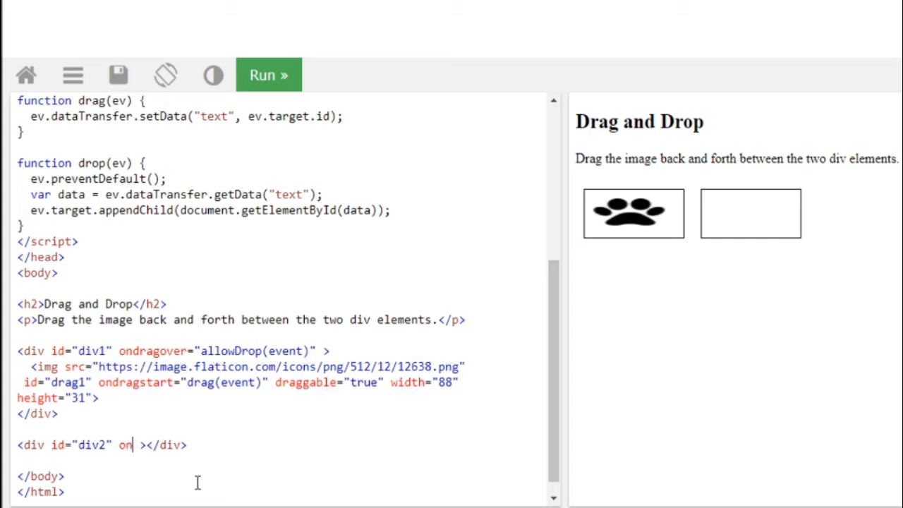
type("drop")
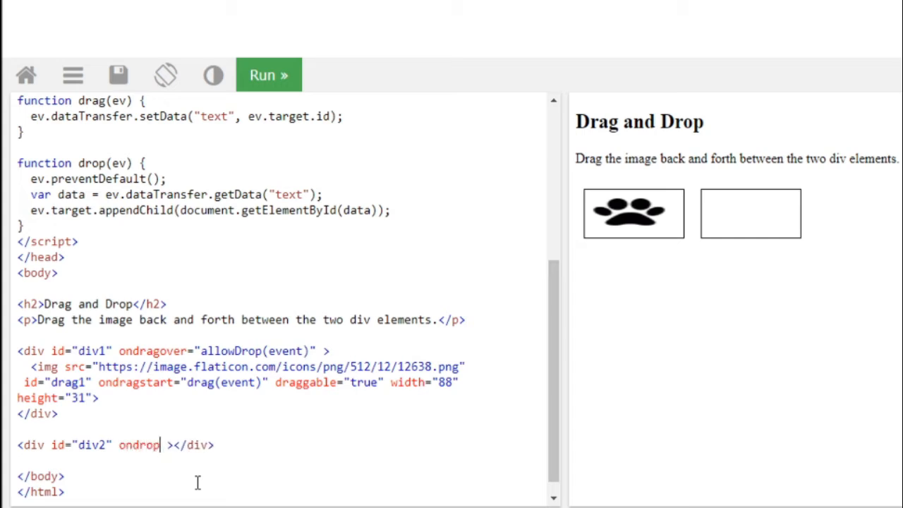
type("=\"")
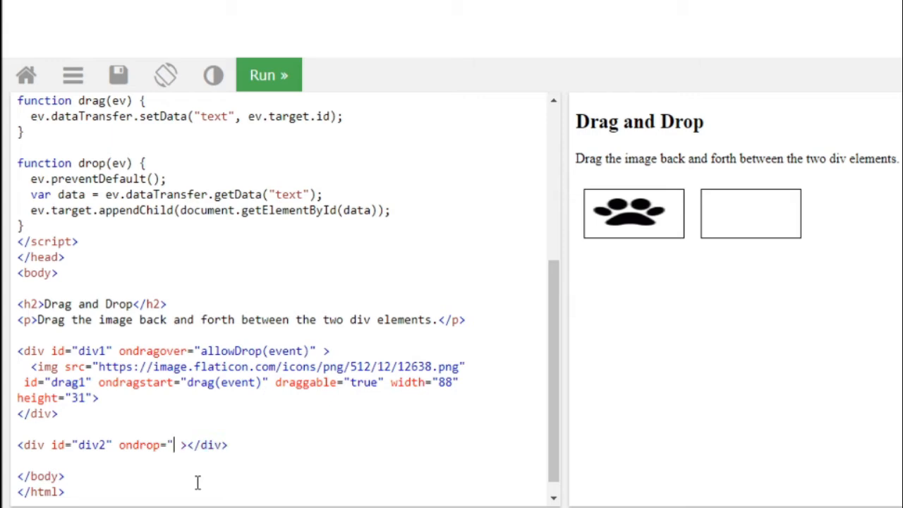
type("drop")
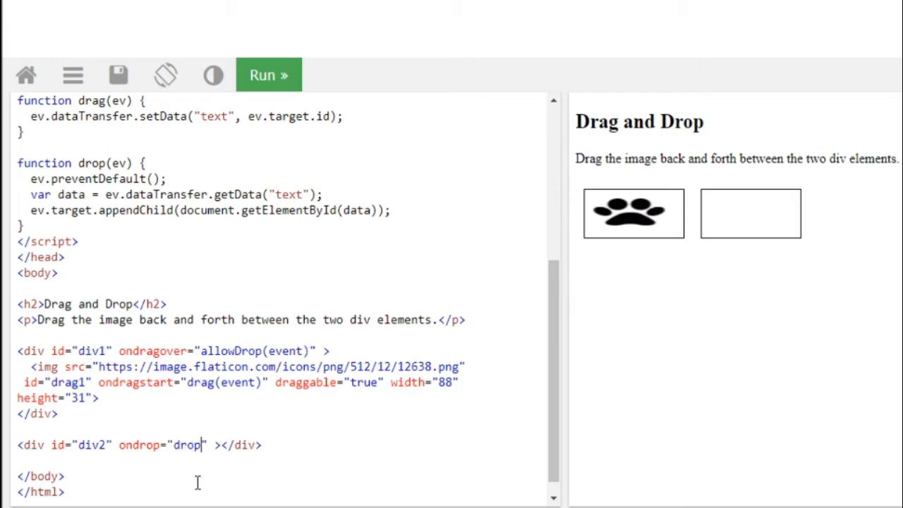
type("(event")
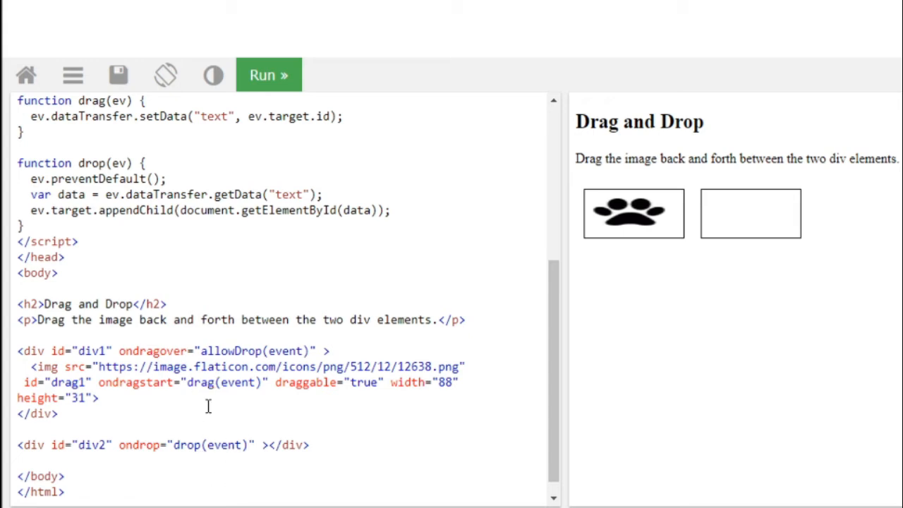
mouse_move(393, 361)
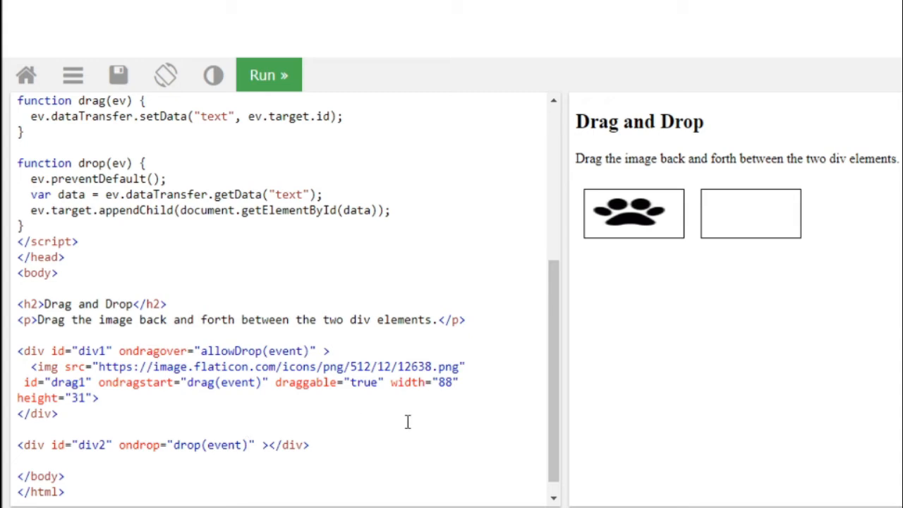
mouse_move(285, 361)
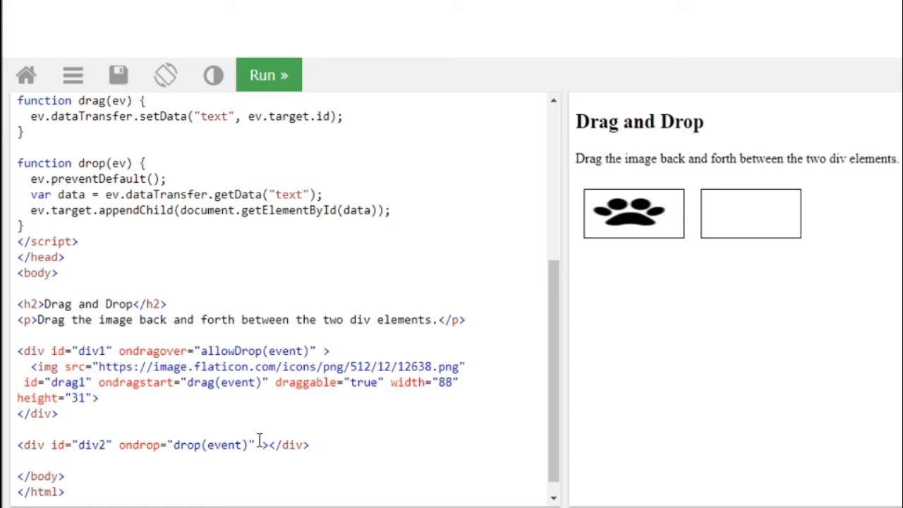
mouse_move(739, 237)
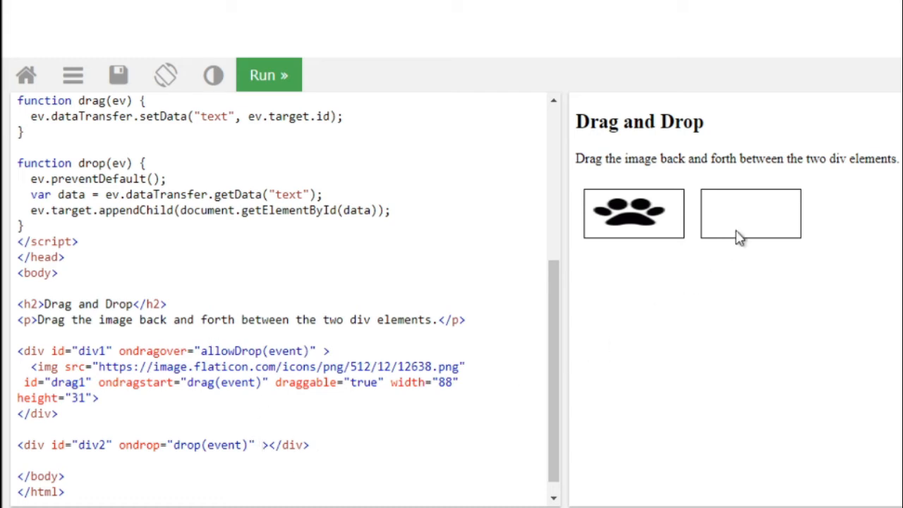
- Add ondragover="allowDrop(event)" to the div2 opening tag
type("ondragover=\"allowDrop(event)\"")
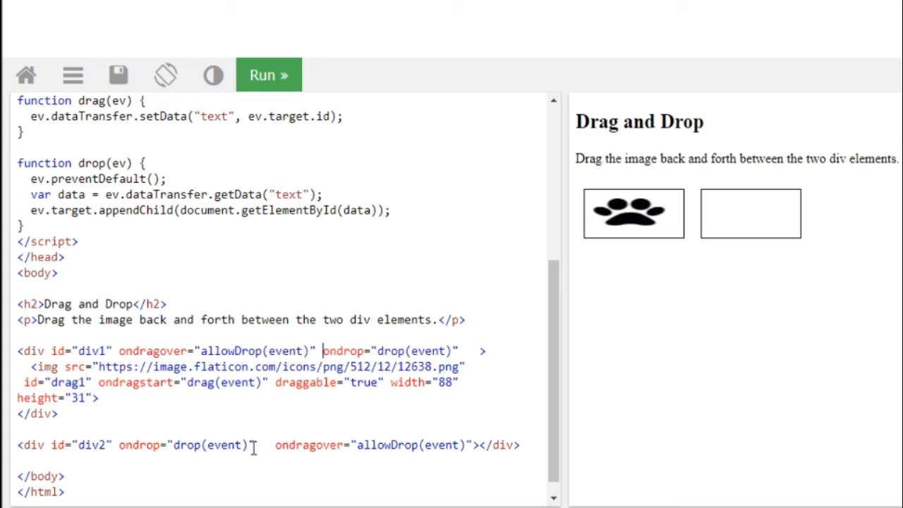
mouse_move(303, 78)
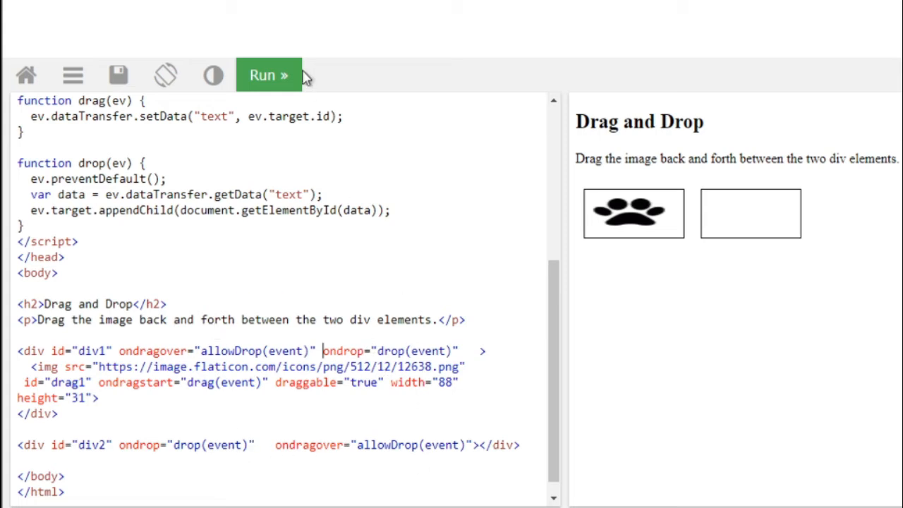
scroll("up", 3)
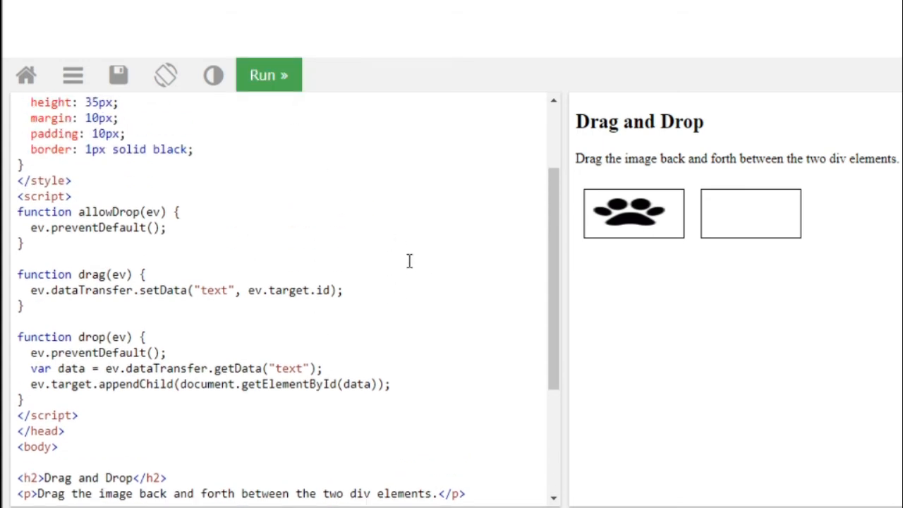
scroll("down", 3)
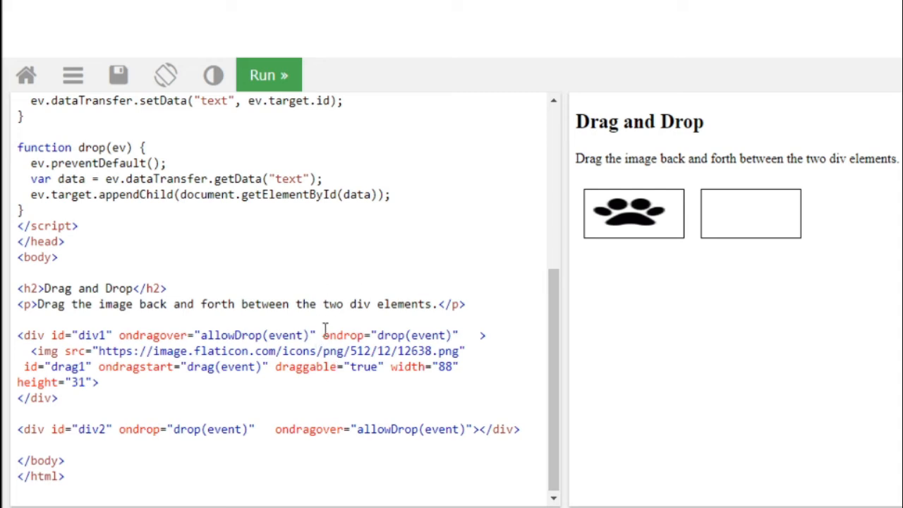
double_click(219, 336)
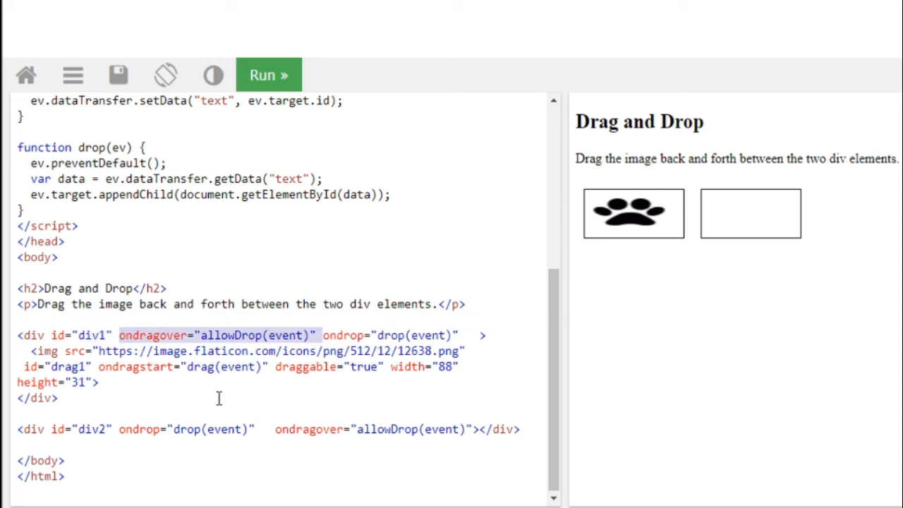
scroll("up", 3)
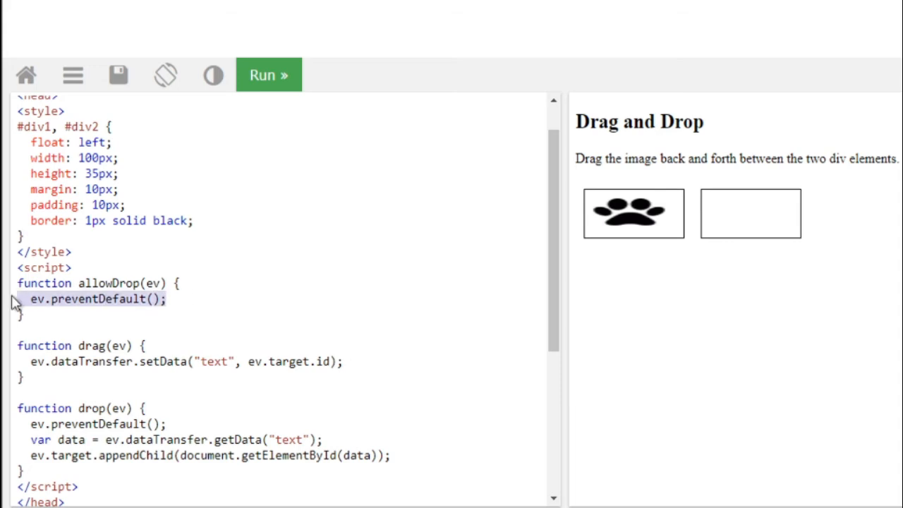
scroll("down", 3)
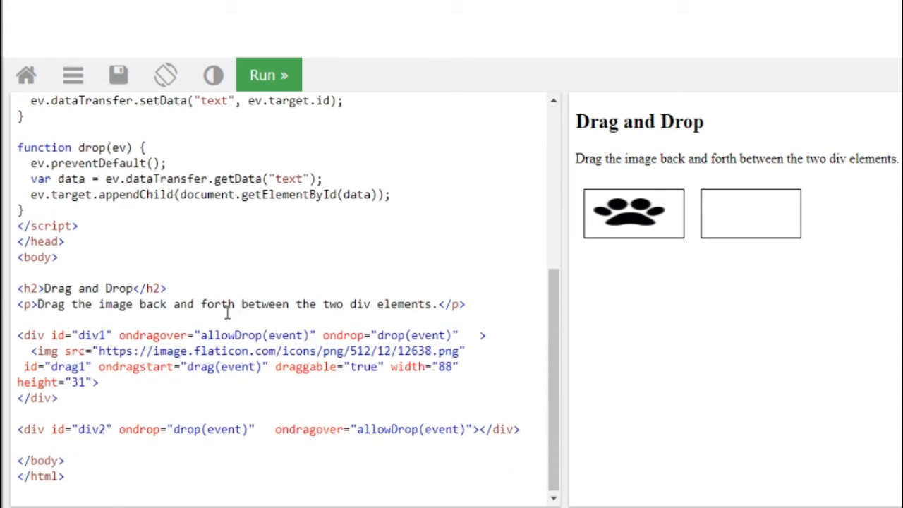
scroll("up", 3)
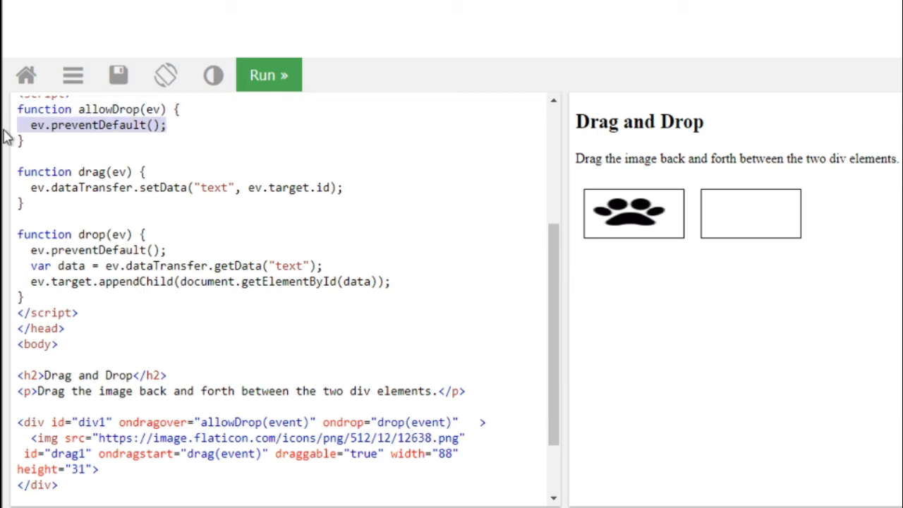
scroll("up", 3)
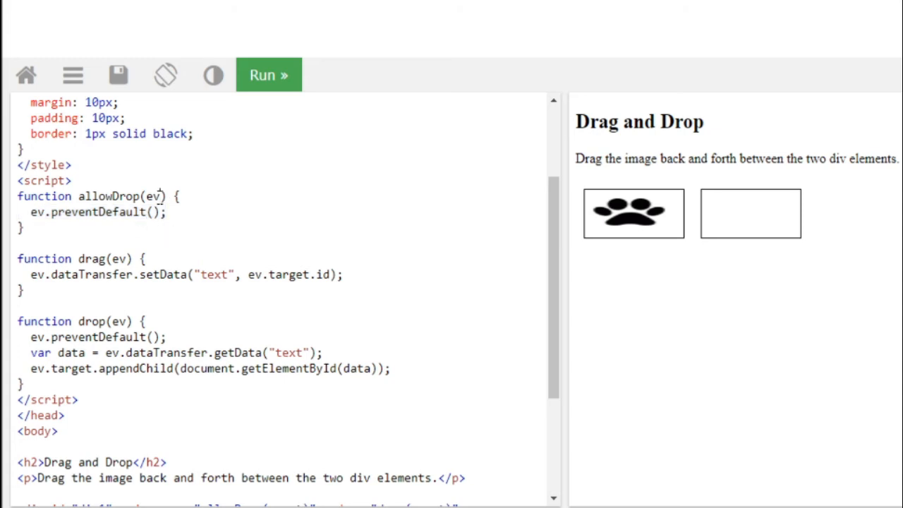
mouse_move(168, 220)
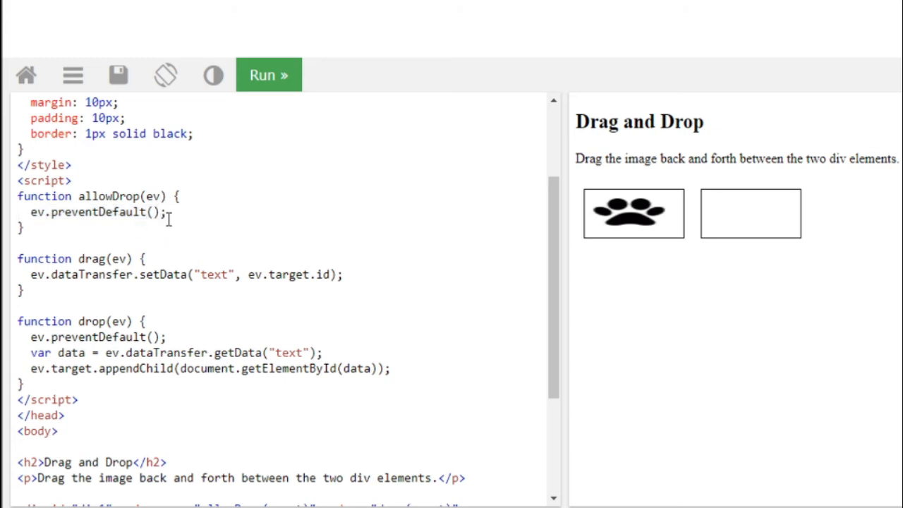
scroll("down", 3)
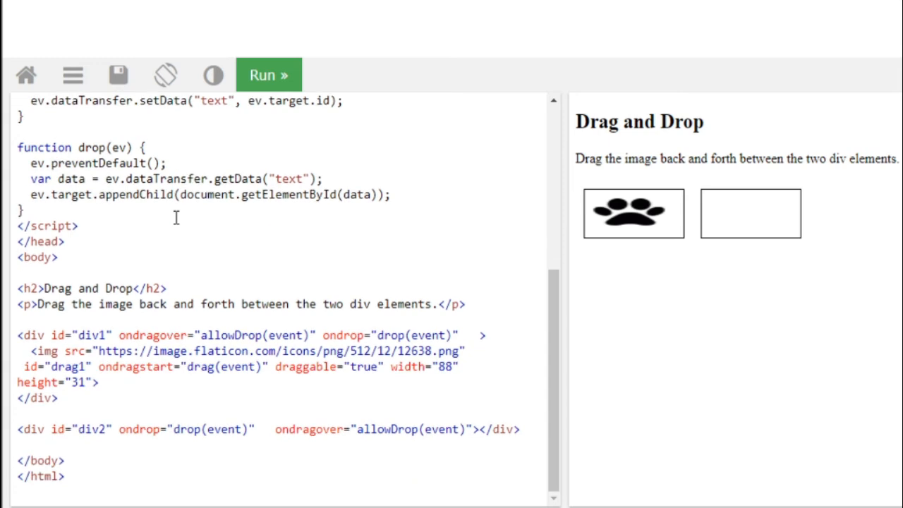
scroll("up", 3)
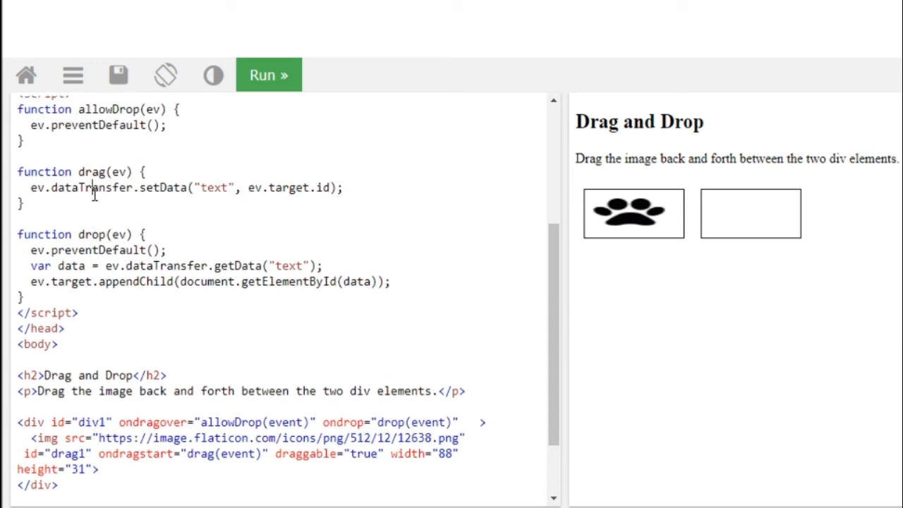
mouse_move(255, 237)
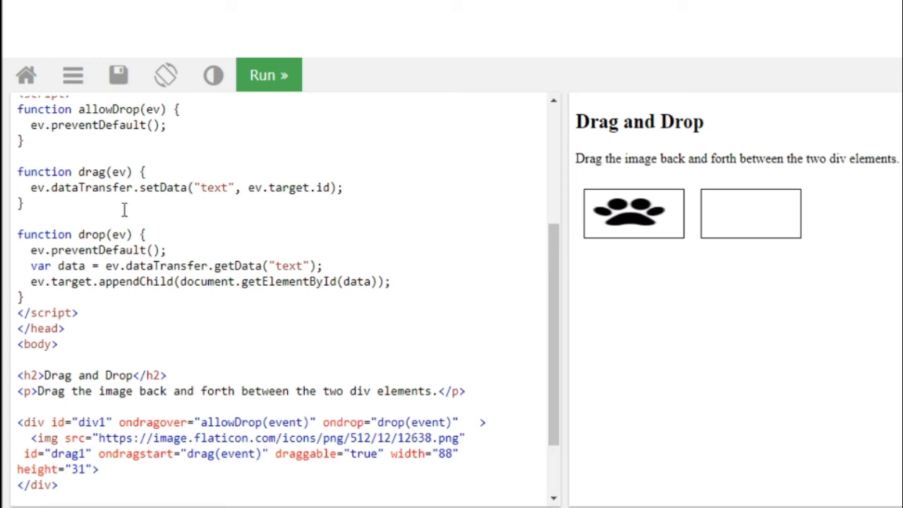
mouse_move(93, 189)
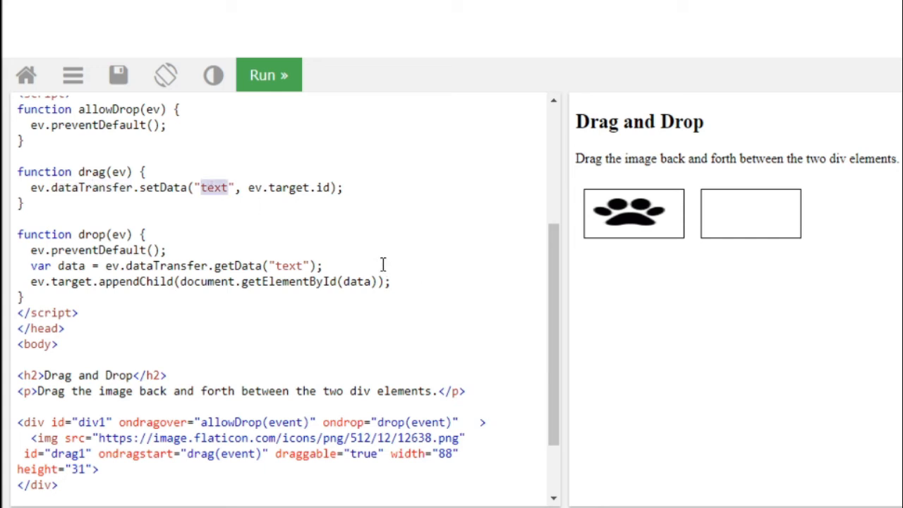
scroll("down", 3)
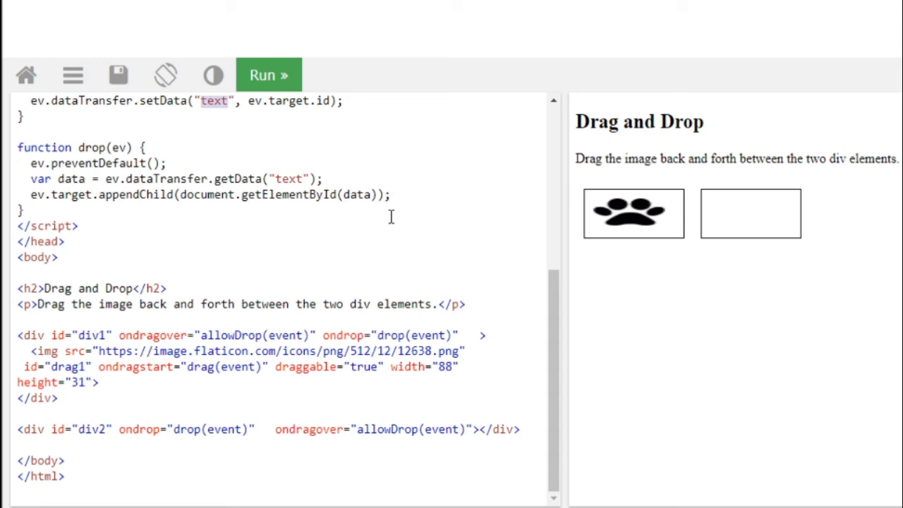
scroll("up", 3)
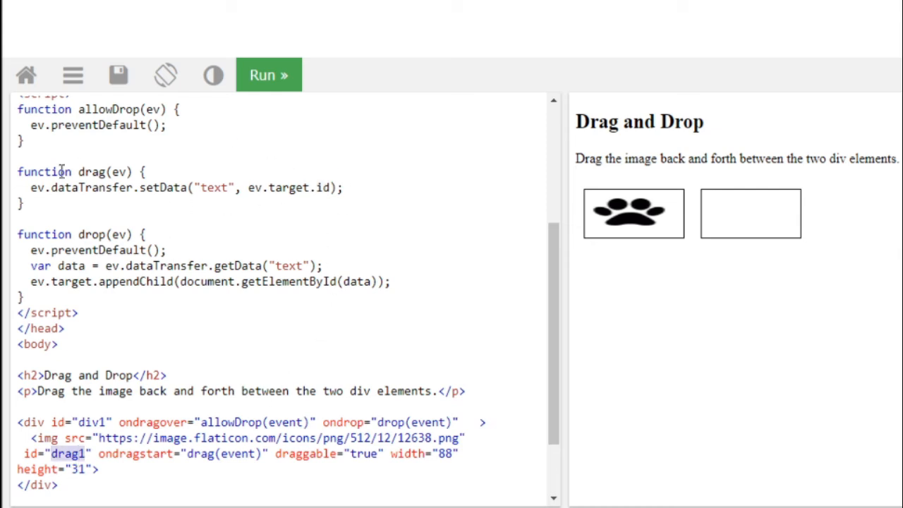
double_click(215, 188)
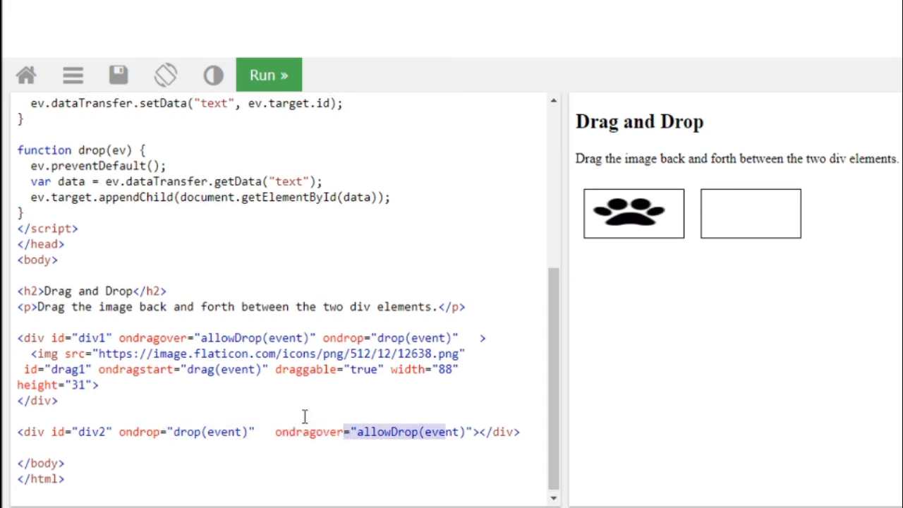
scroll("up", 3)
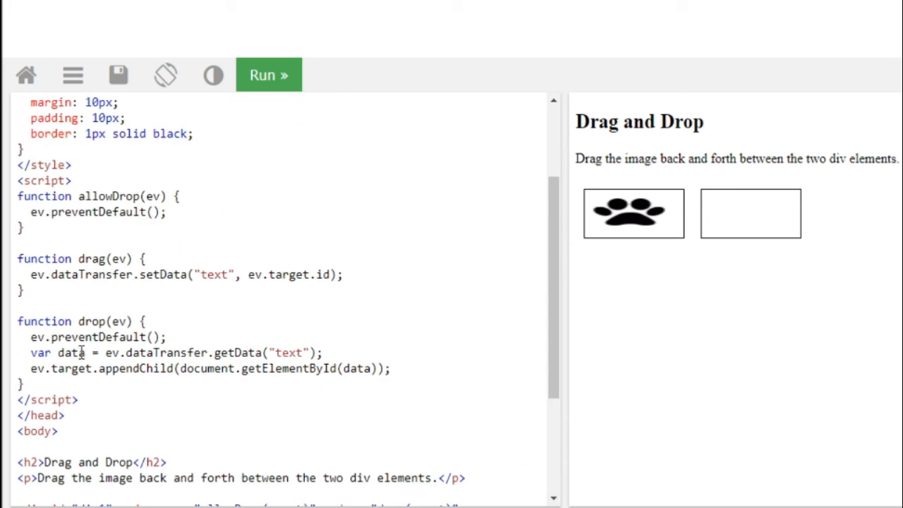
mouse_move(268, 397)
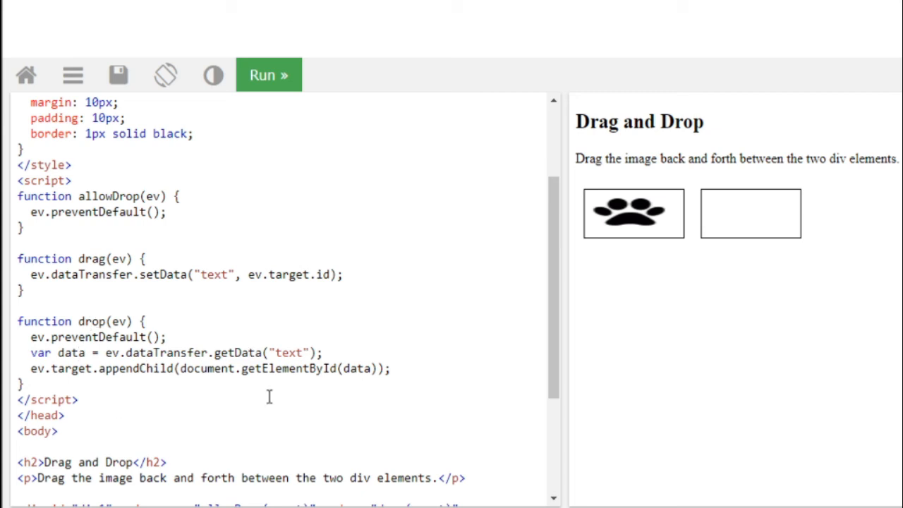
mouse_move(170, 265)
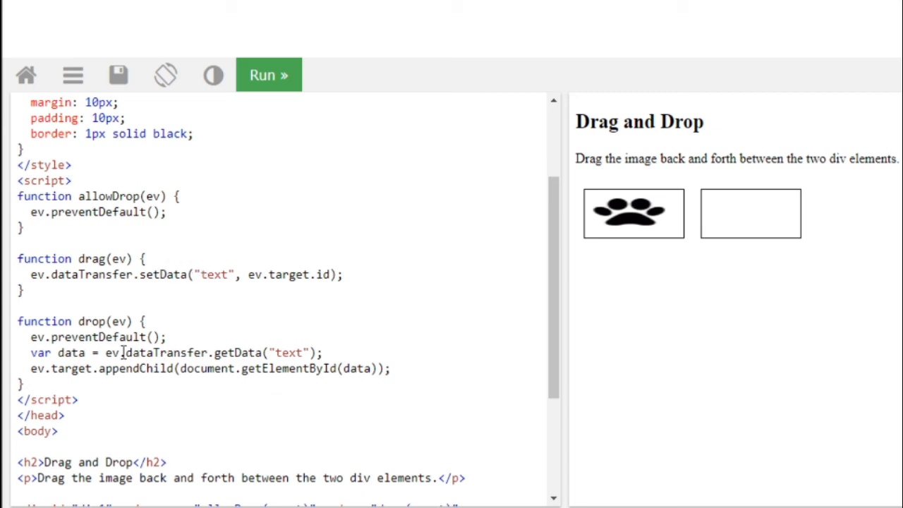
scroll("down", 3)
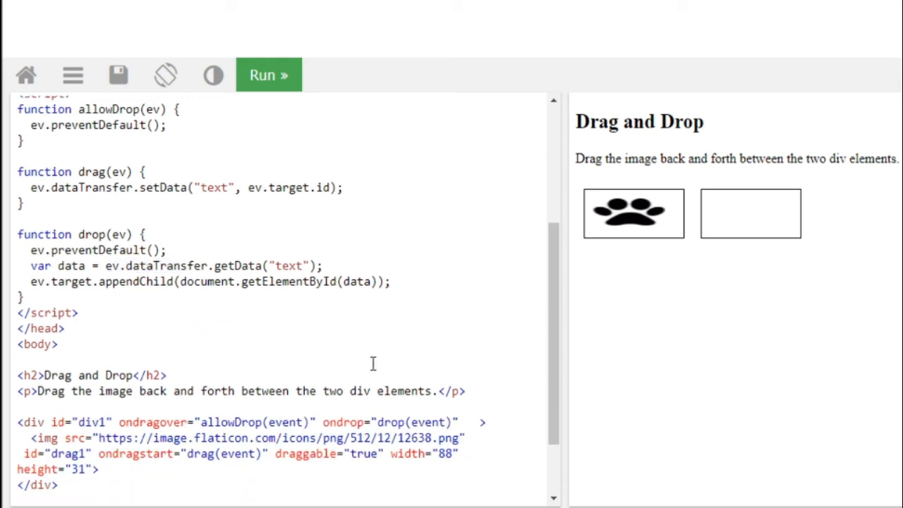
left_click(79, 314)
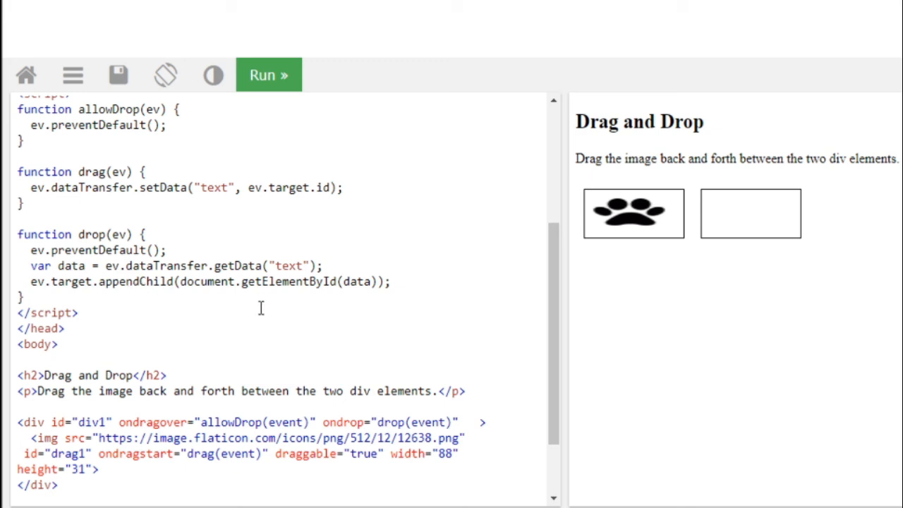
mouse_move(747, 217)
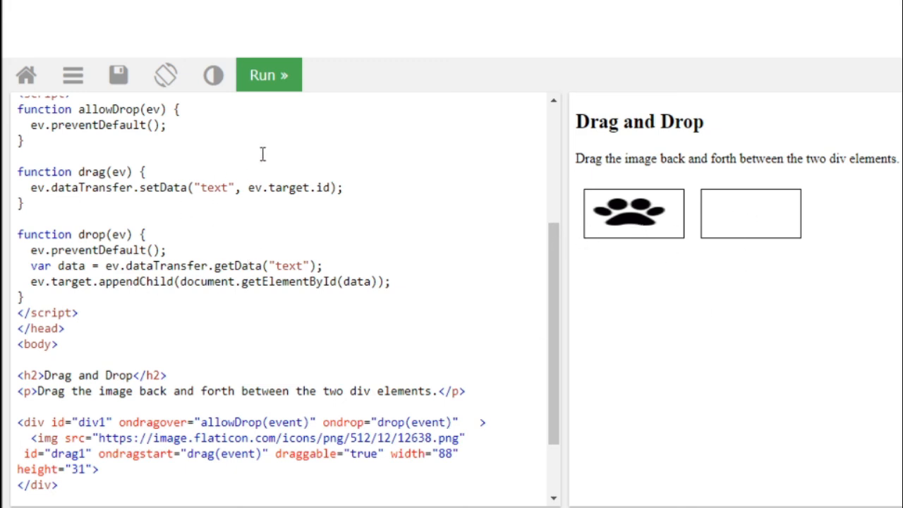
mouse_move(720, 228)
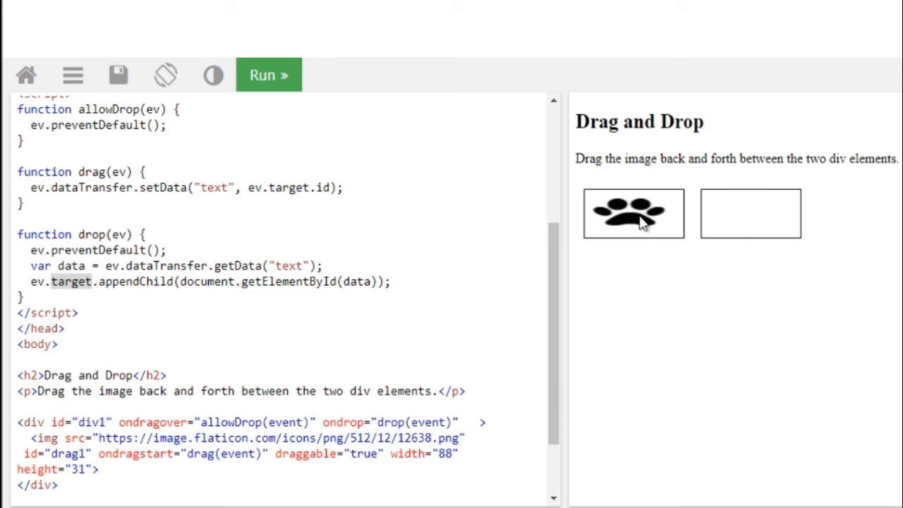
left_click_drag(632, 213, 750, 213)
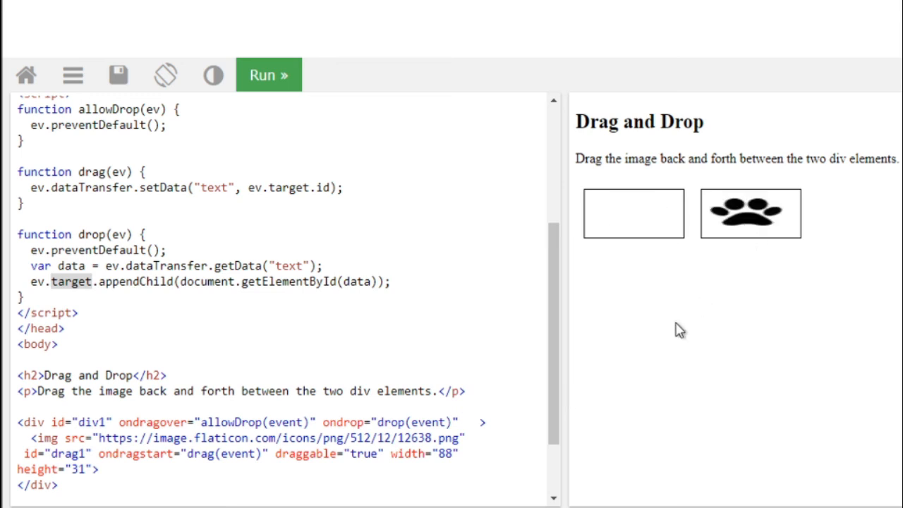
left_click_drag(750, 213, 632, 213)
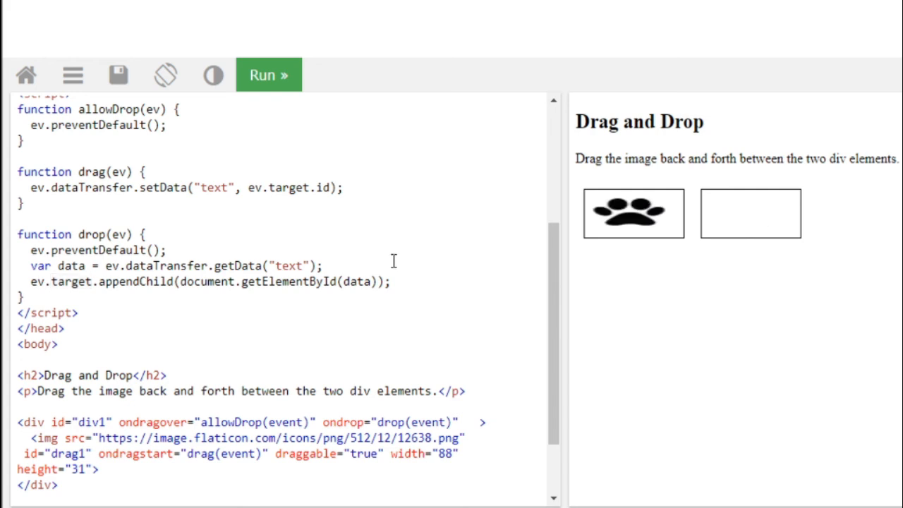